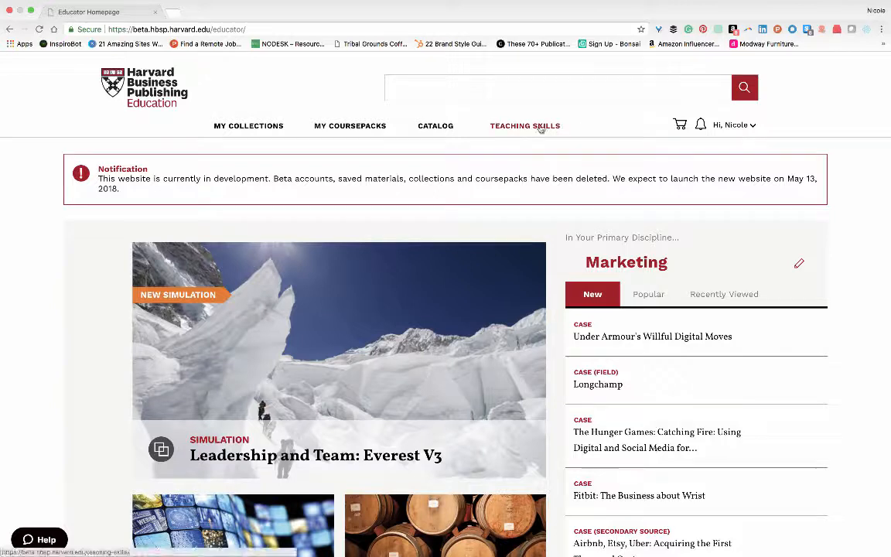
- Go to My Coursepacks from the top navigation bar
left_click(349, 126)
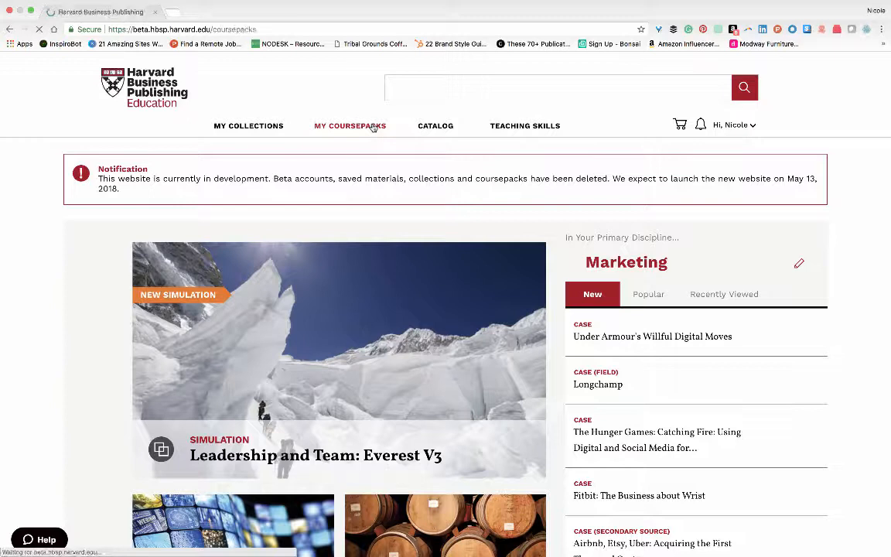
- Open the Mergers and Acquisitions coursepack from the All Coursepacks list
left_click(349, 125)
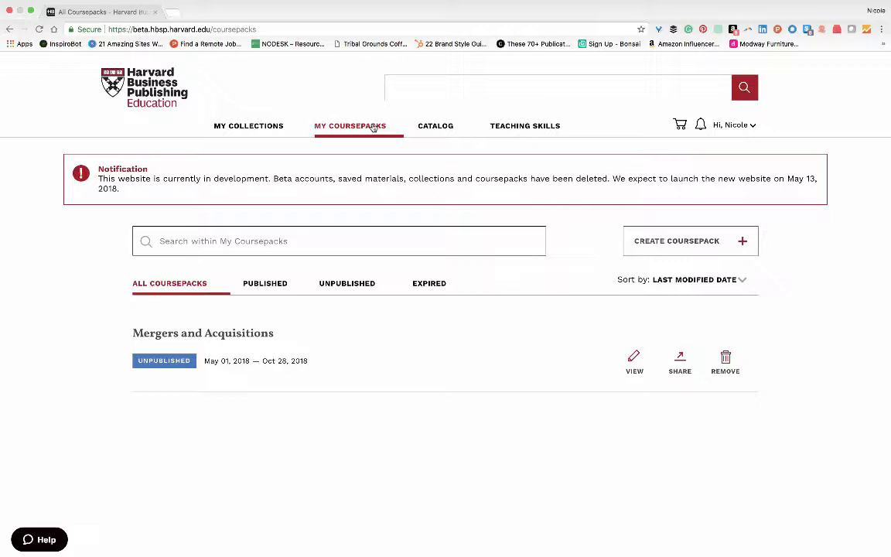
mouse_move(637, 280)
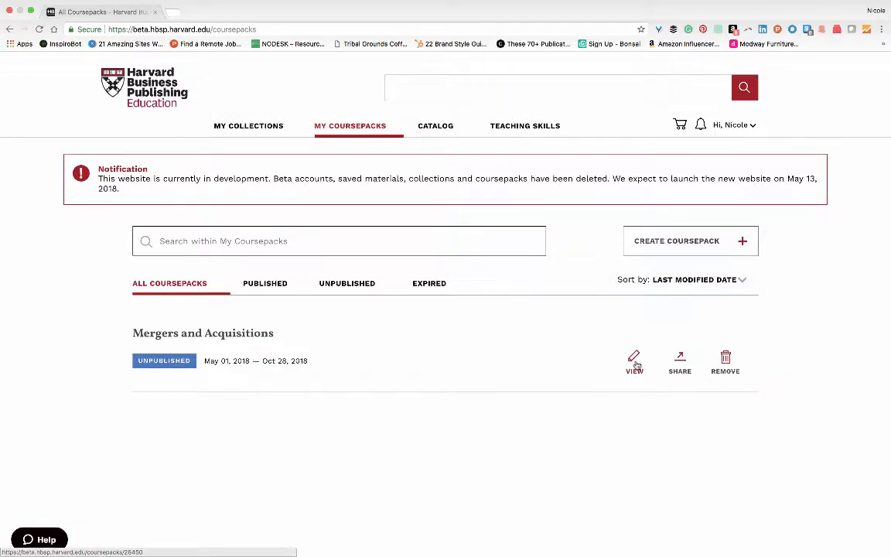
mouse_move(681, 365)
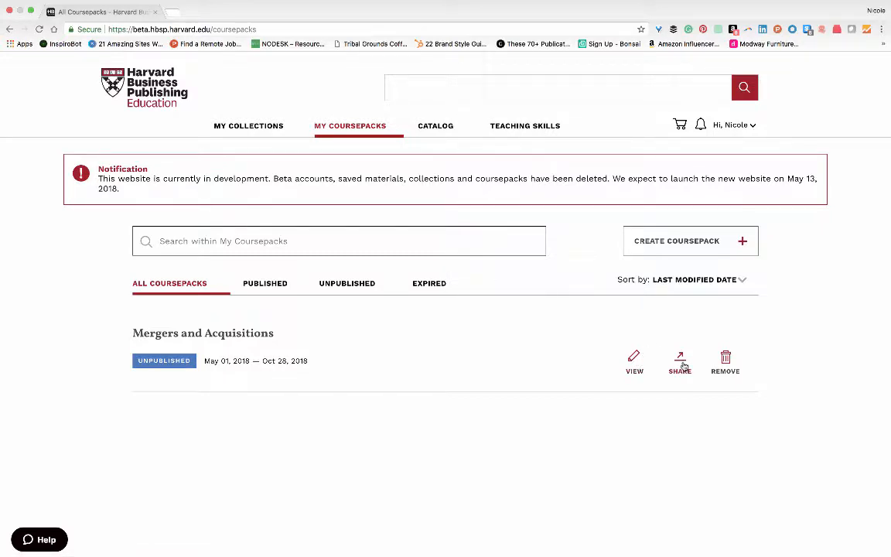
mouse_move(726, 358)
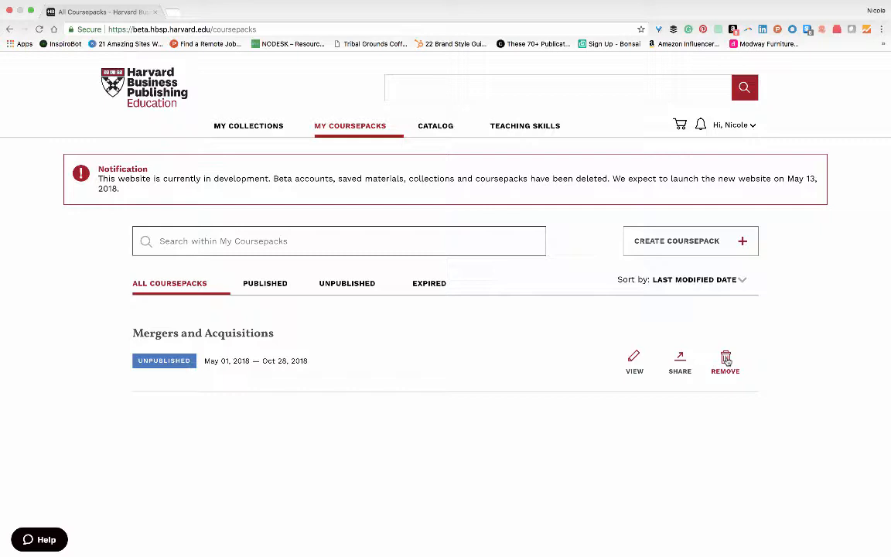
mouse_move(584, 345)
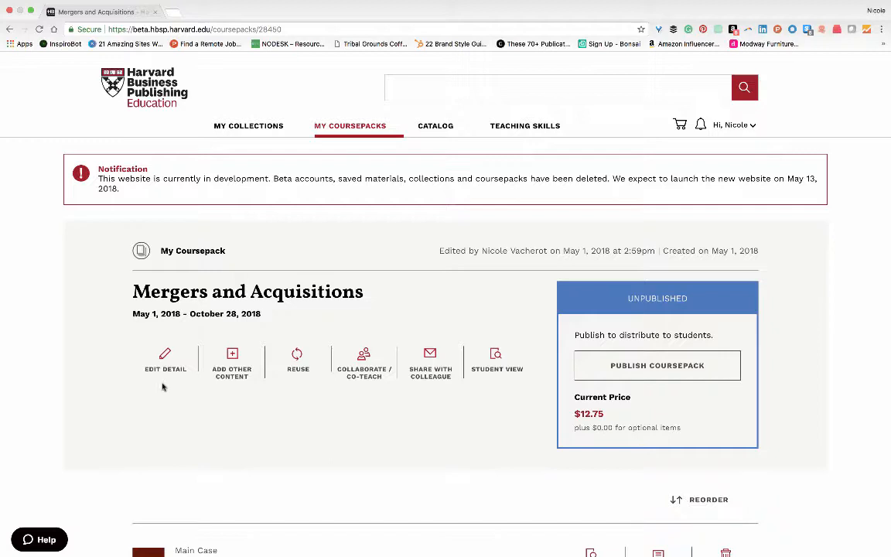
left_click(165, 356)
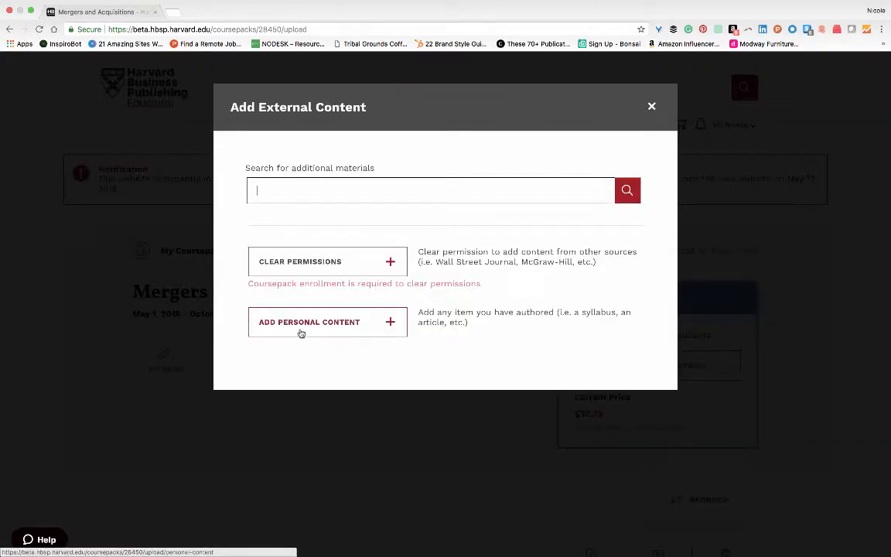
mouse_move(421, 235)
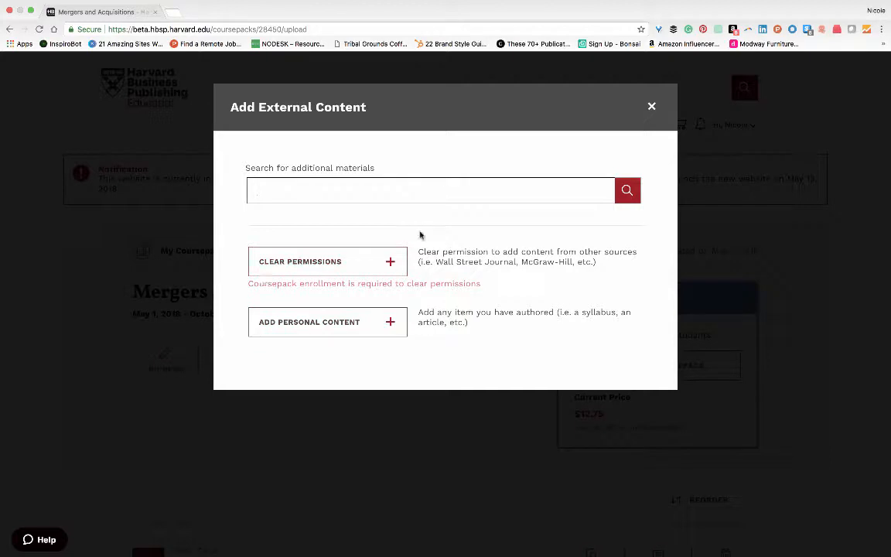
left_click(651, 106)
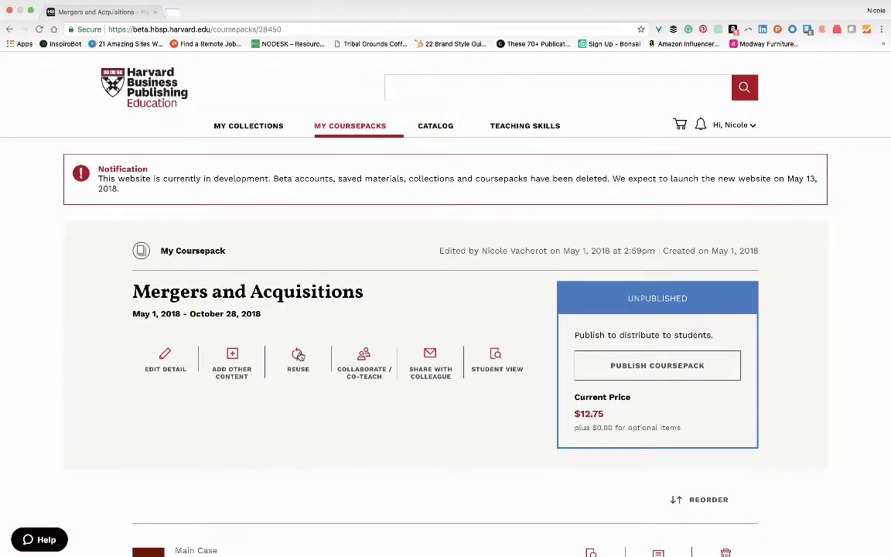
left_click(298, 358)
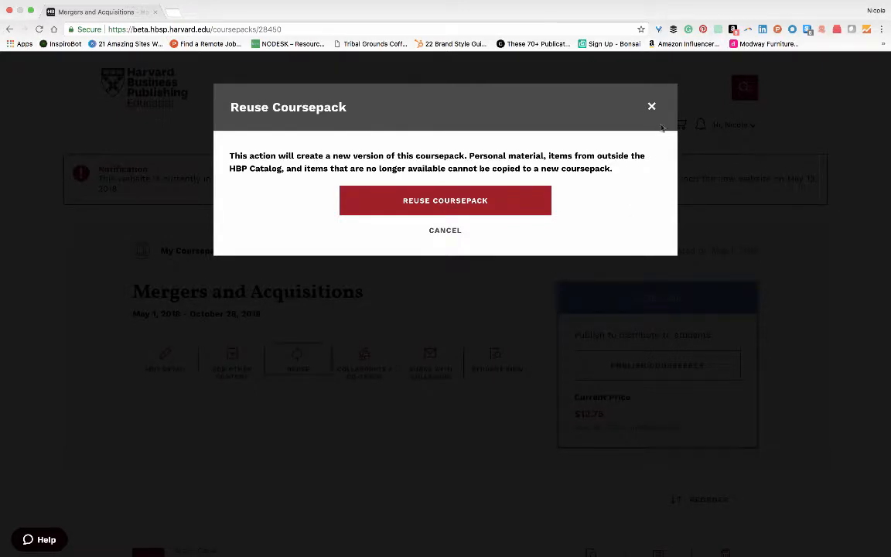
left_click(651, 106)
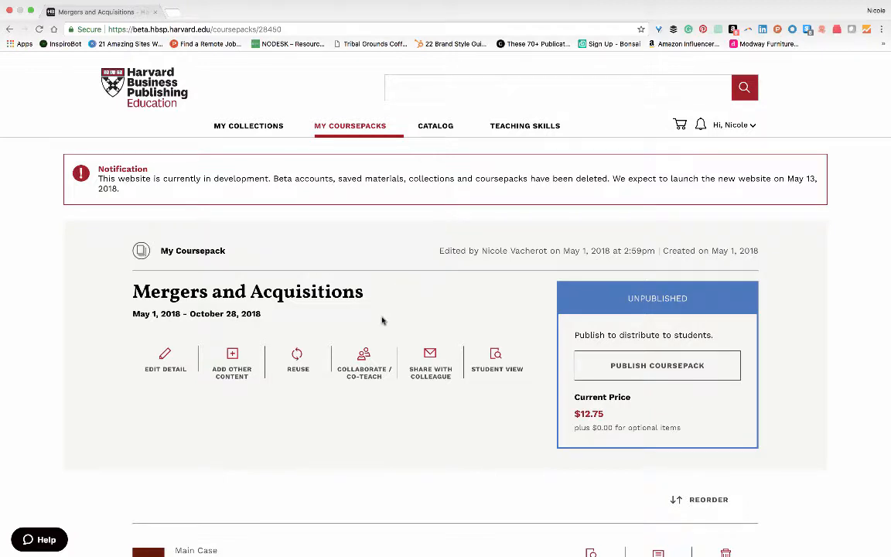
mouse_move(364, 357)
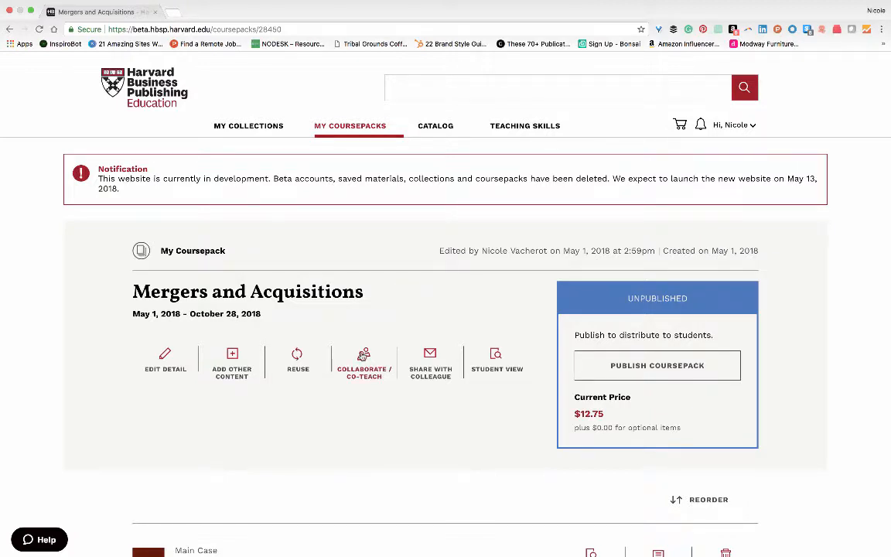
left_click(363, 356)
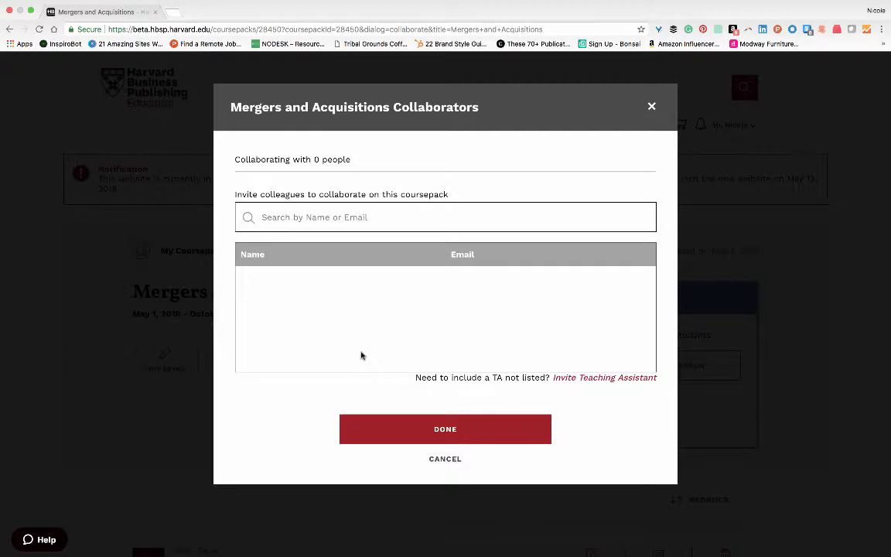
mouse_move(577, 386)
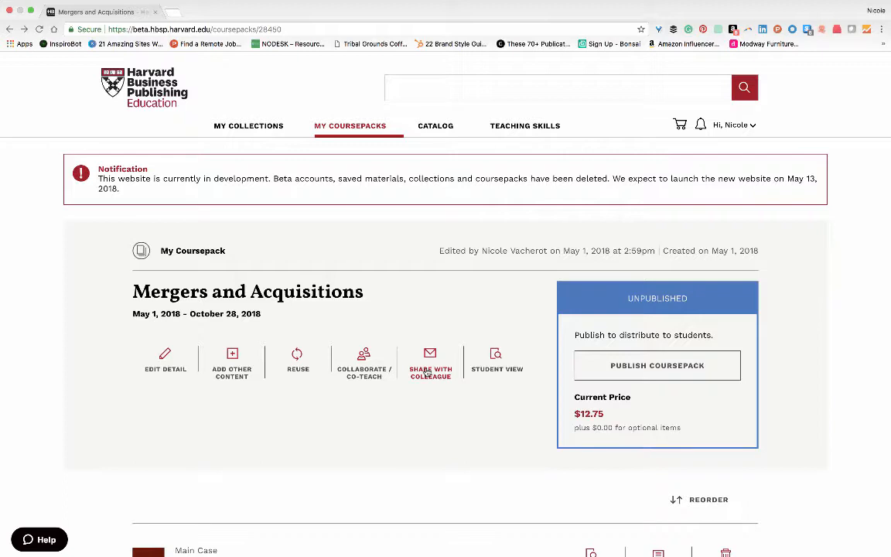
left_click(497, 356)
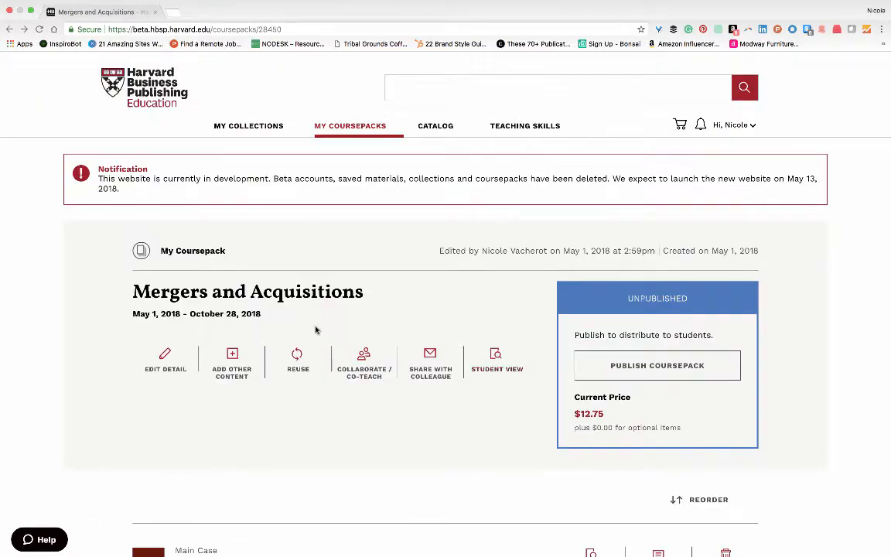
- Mark one $4.25 reading as optional, dropping the price to $8.50 plus $4.25
scroll("down", 3)
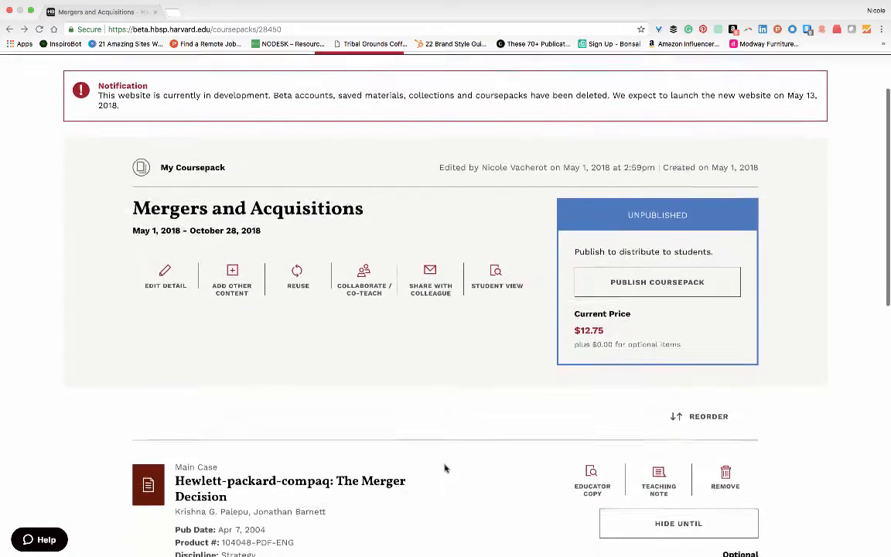
scroll("down", 3)
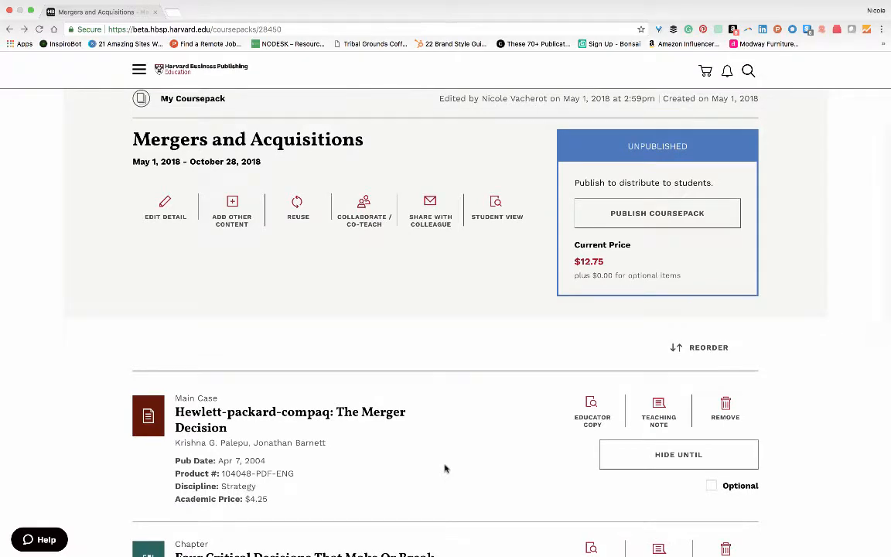
mouse_move(475, 455)
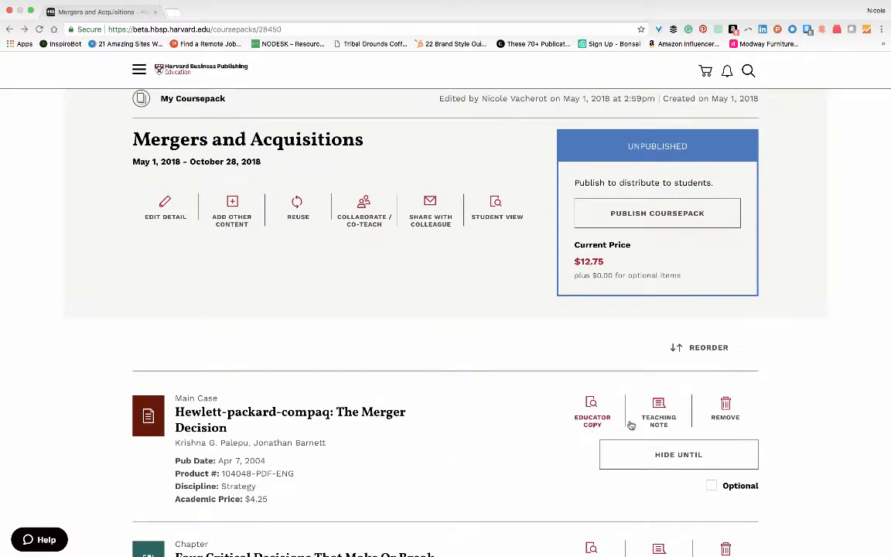
mouse_move(578, 441)
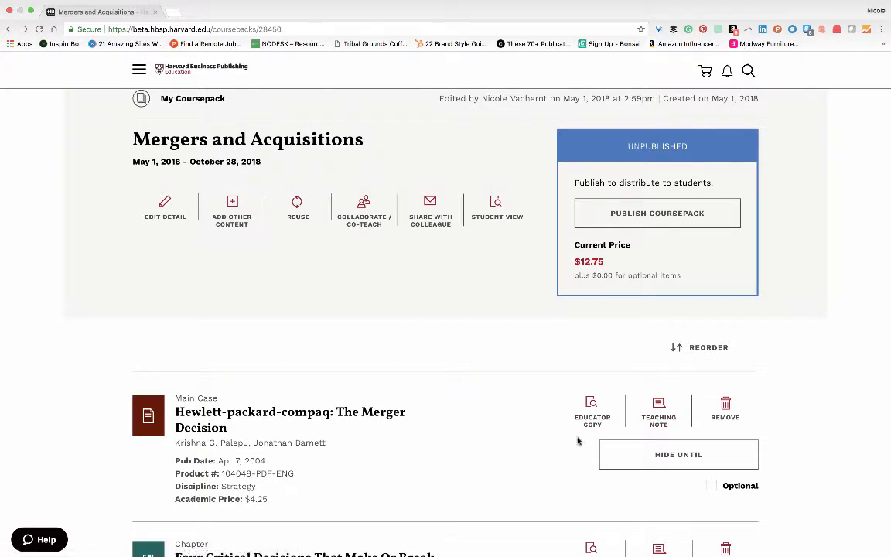
mouse_move(578, 462)
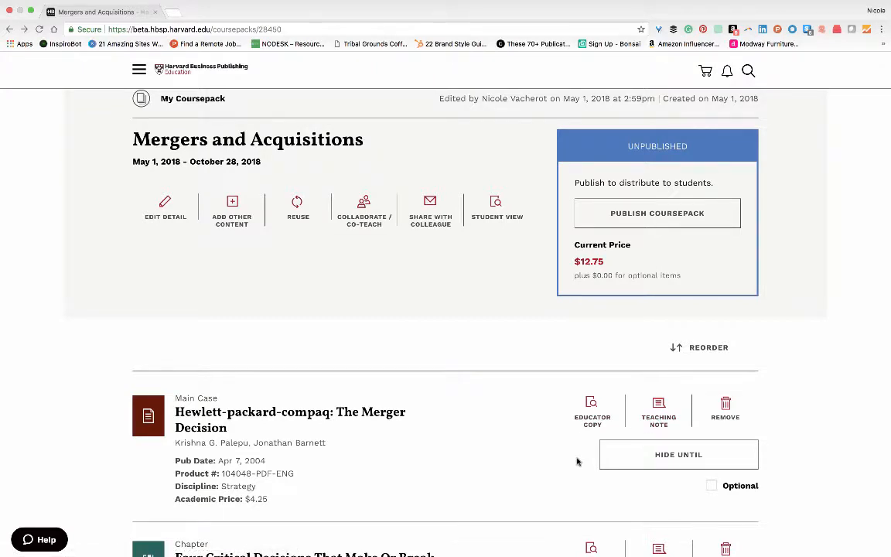
mouse_move(652, 465)
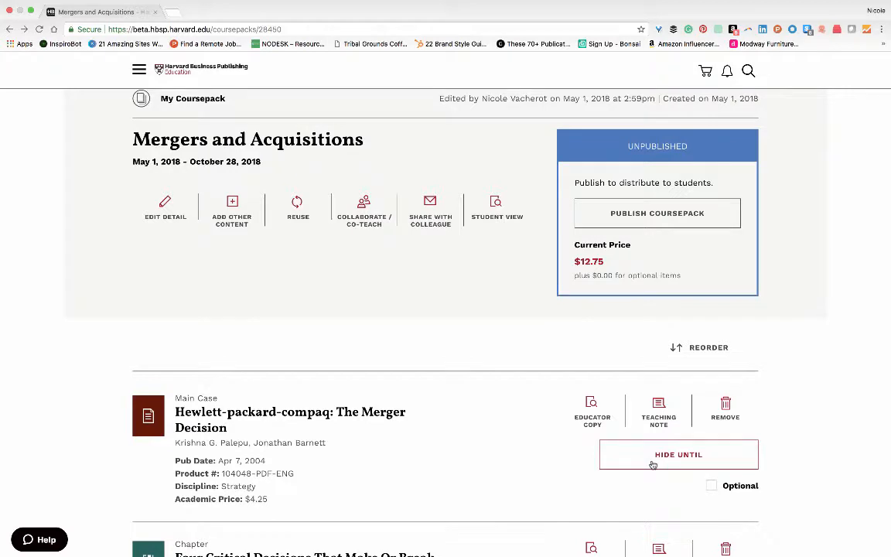
mouse_move(661, 464)
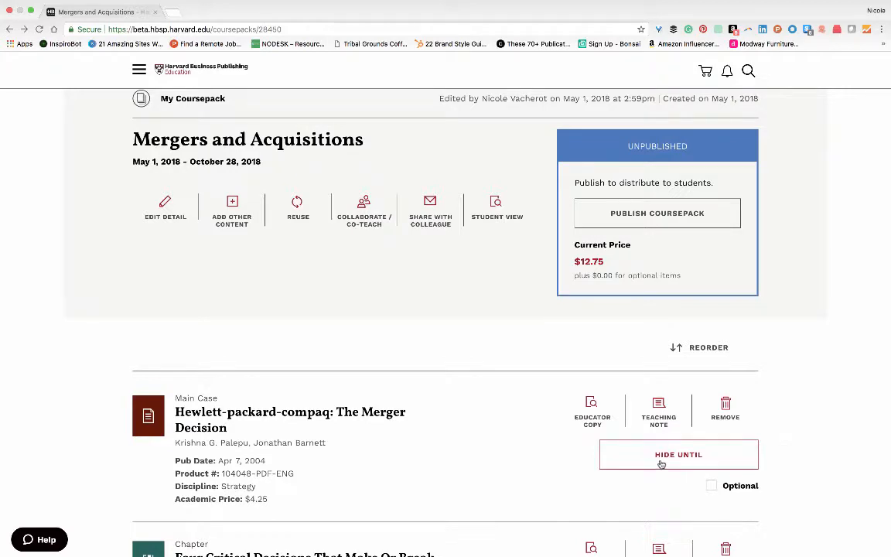
left_click(679, 454)
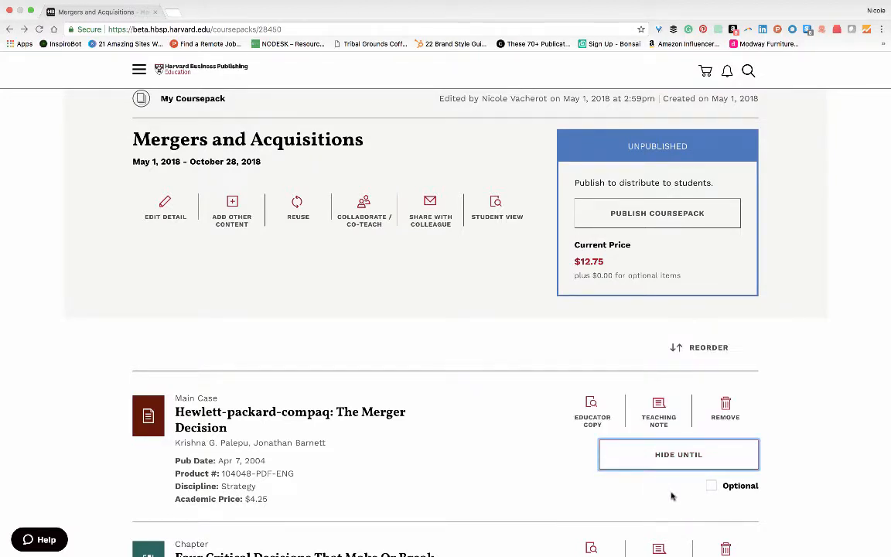
scroll("down", 3)
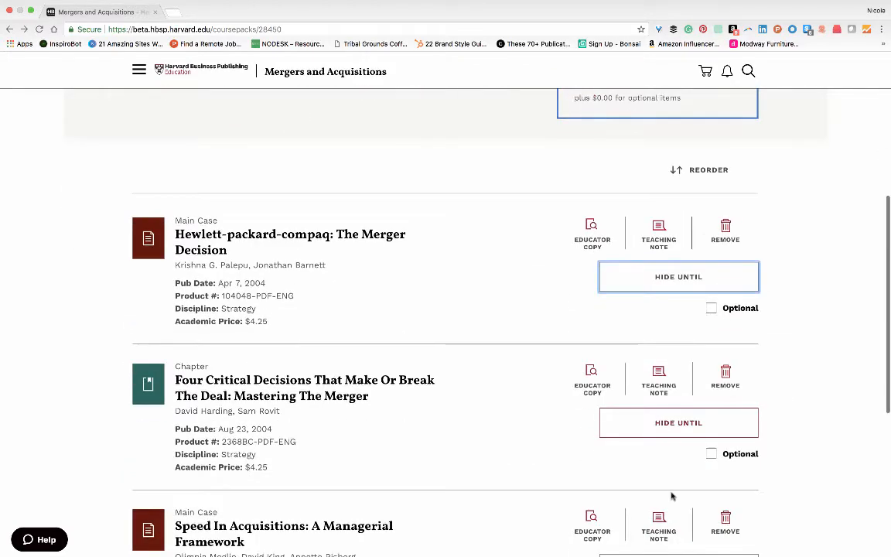
scroll("down", 3)
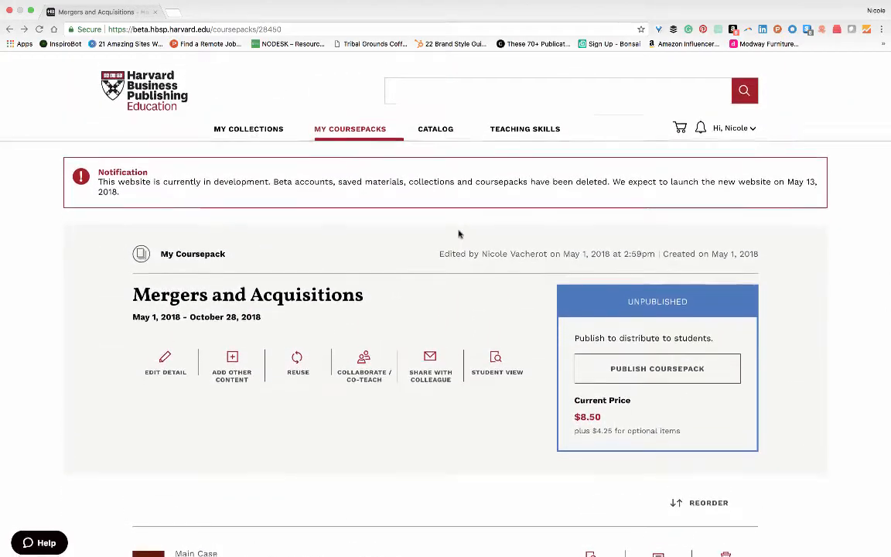
scroll("down", 3)
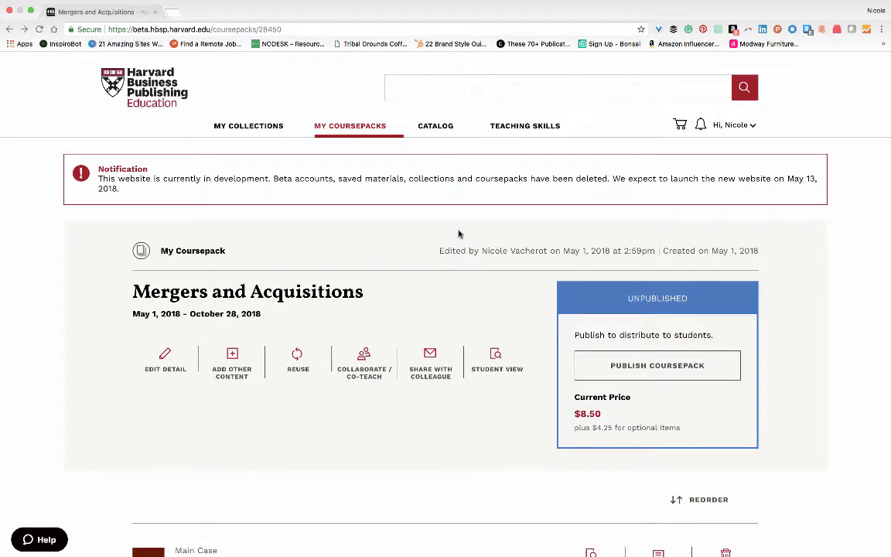
mouse_move(616, 292)
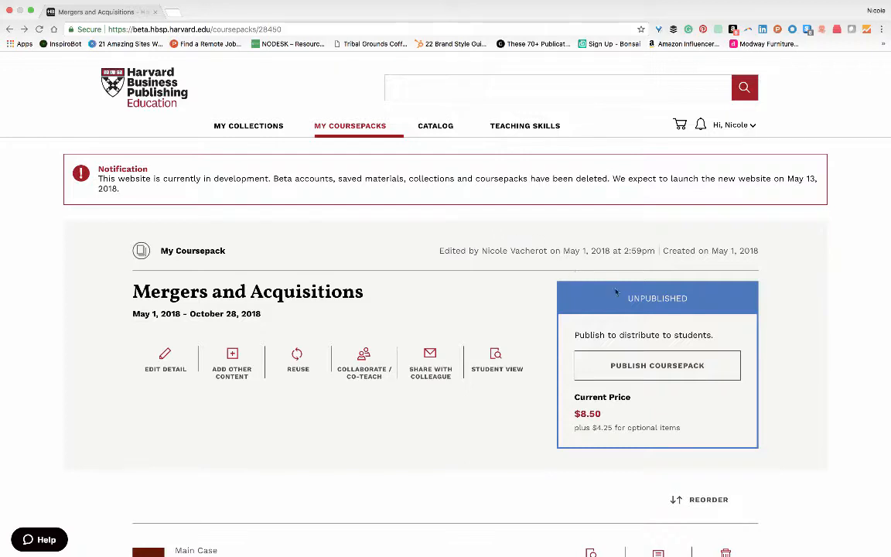
mouse_move(644, 364)
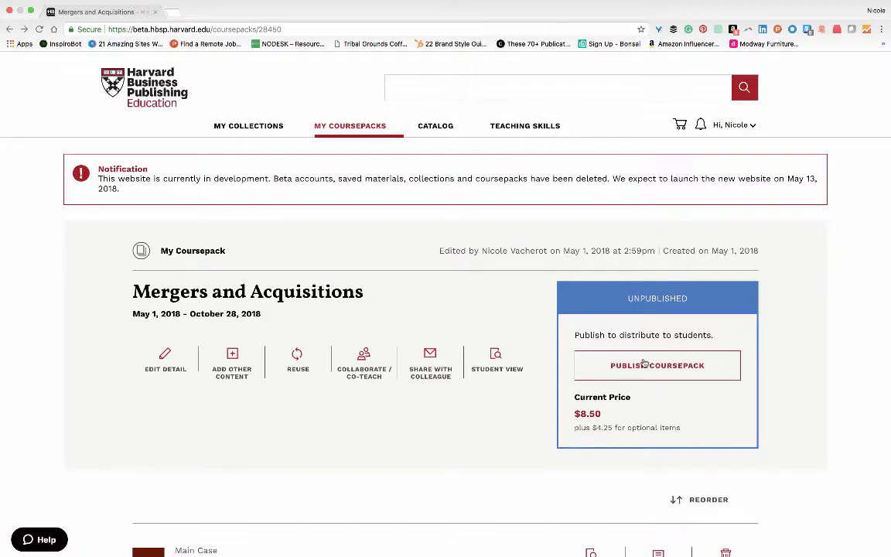
left_click(657, 364)
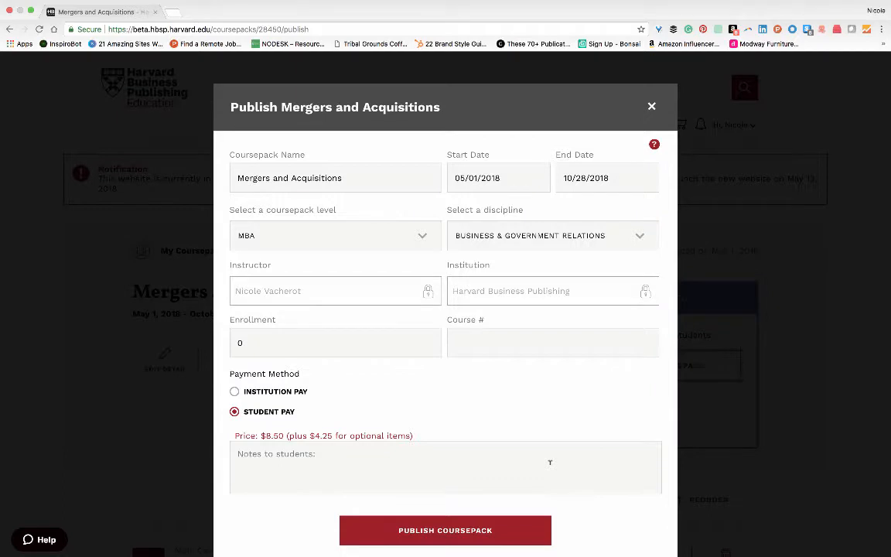
- Enter an enrollment of 30 and publish the Mergers and Acquisitions coursepack
left_click(335, 343)
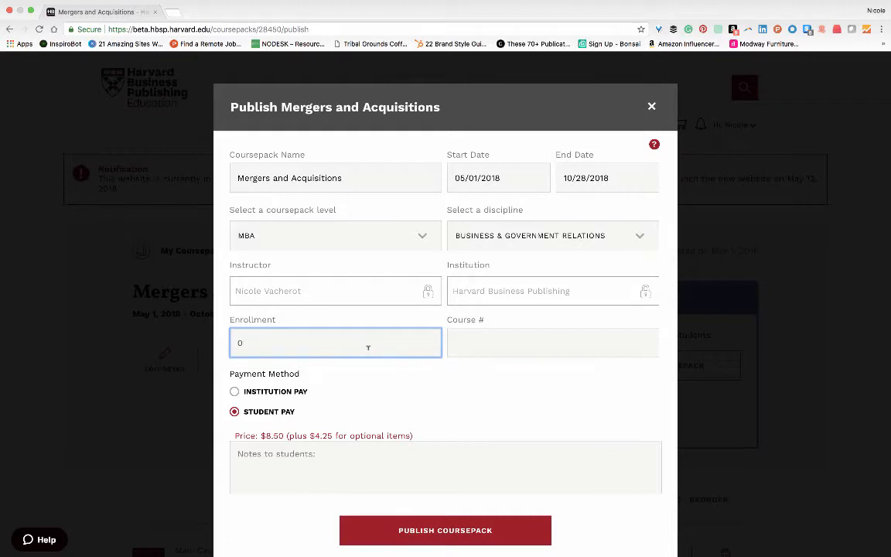
type("30")
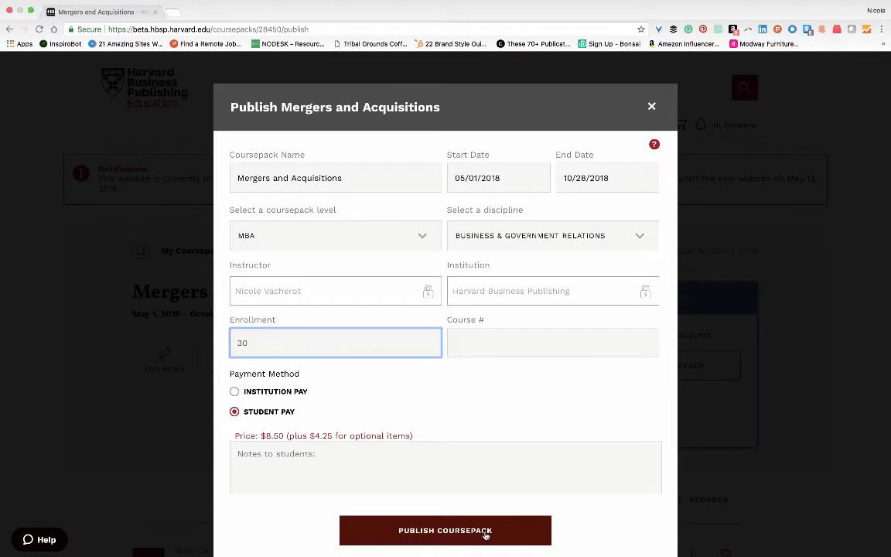
left_click(446, 530)
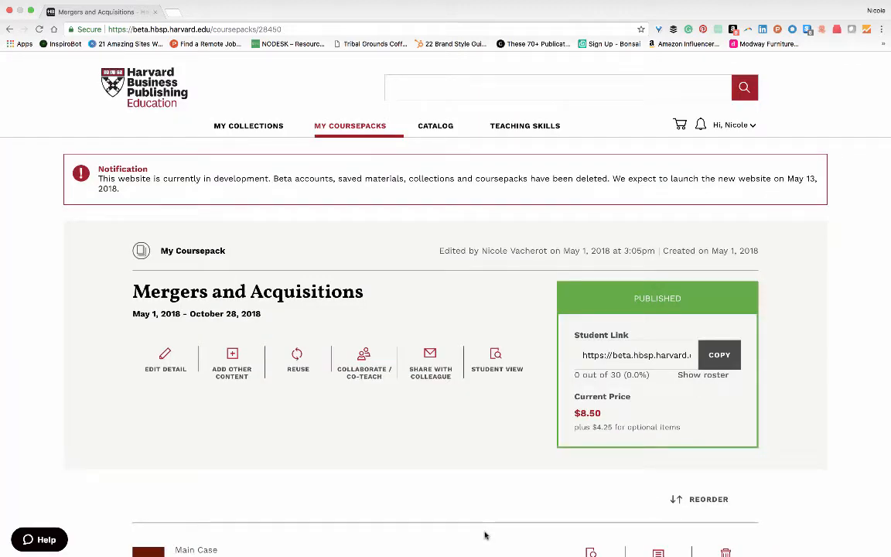
mouse_move(635, 339)
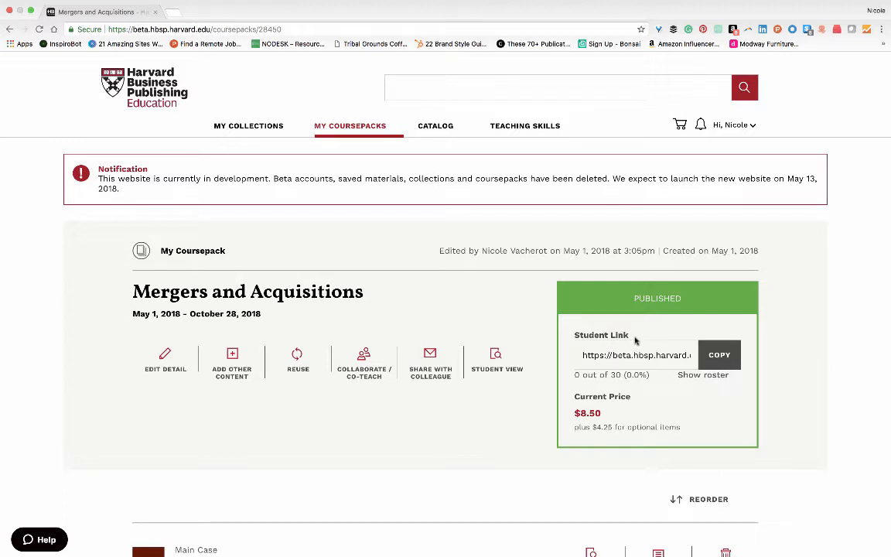
mouse_move(631, 340)
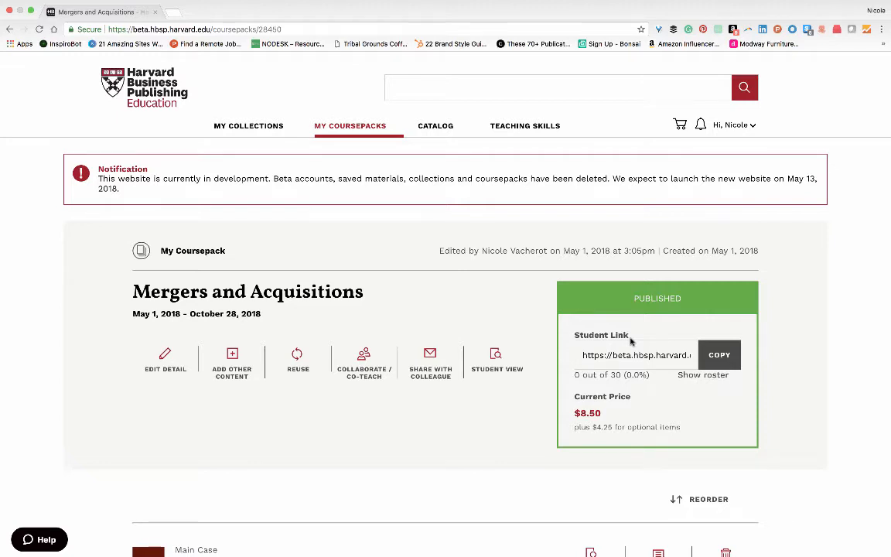
mouse_move(633, 339)
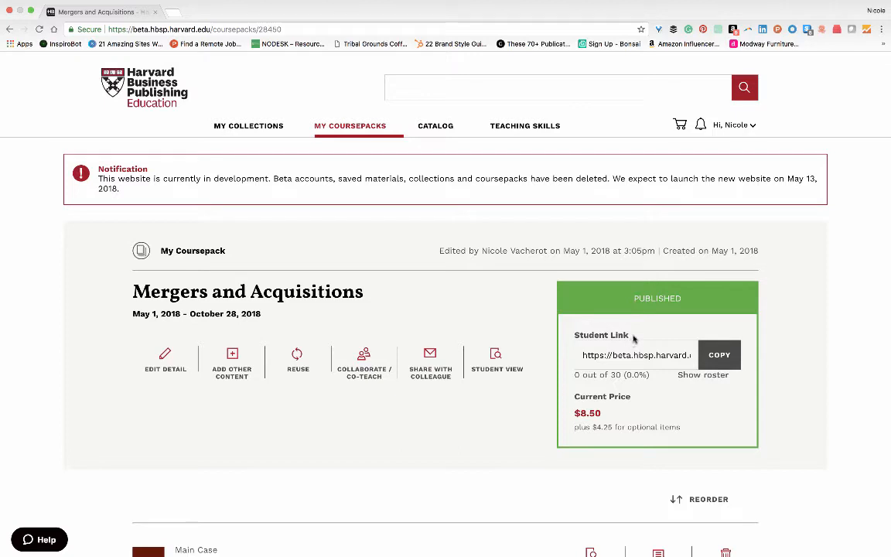